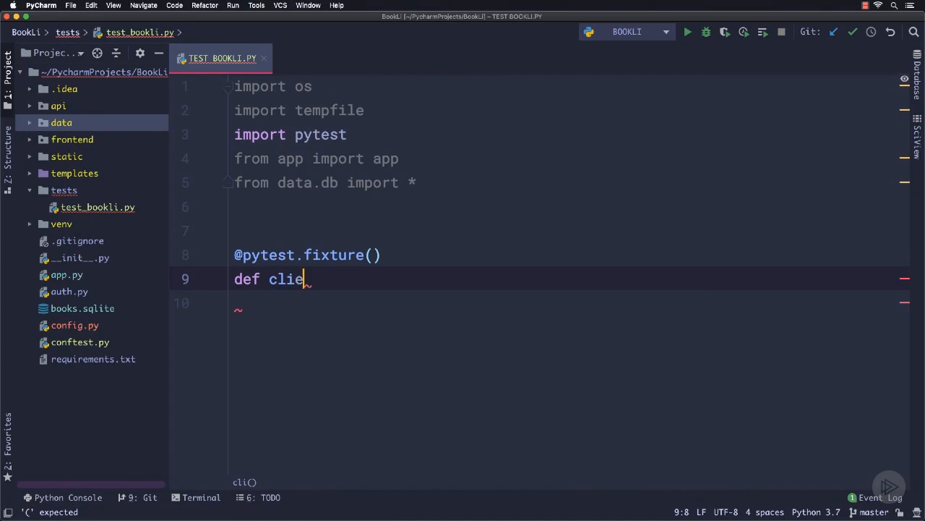
{"action": "type", "text": "nt():"}
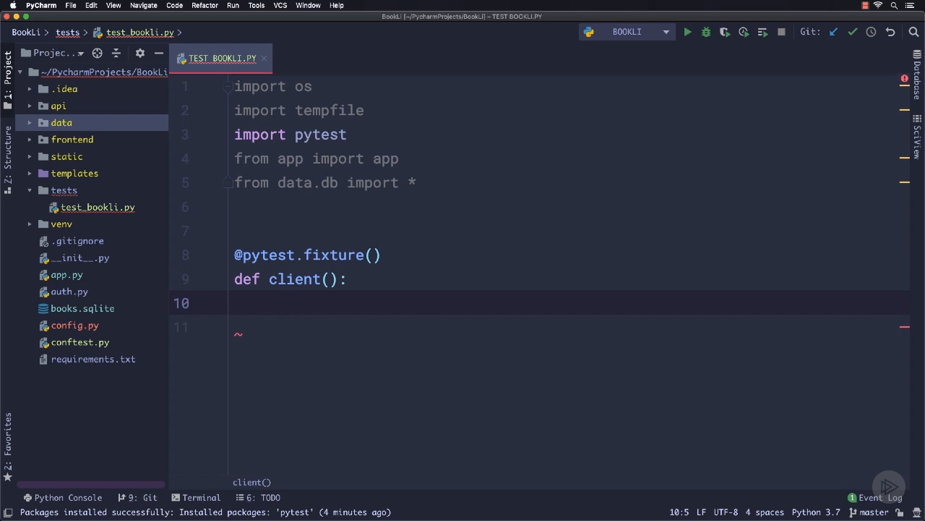
{"action": "type", "text": "app.config['TESTING']"}
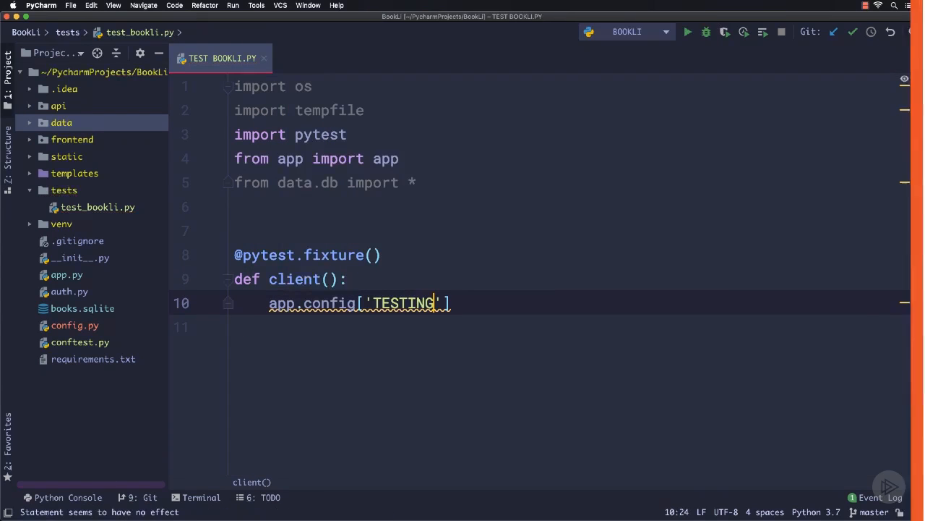